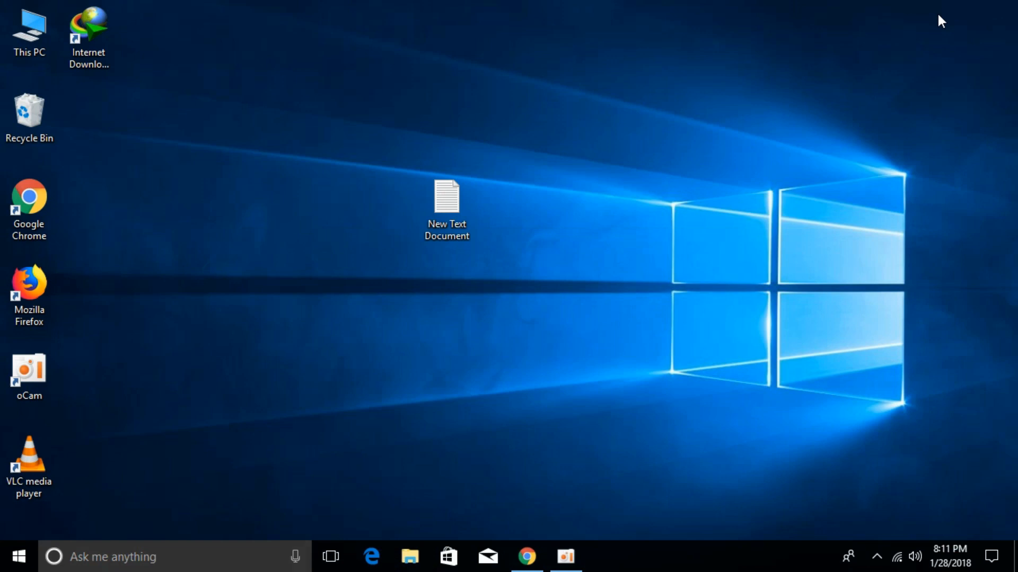
{"action": "mouse_move", "coordinate": [168, 12]}
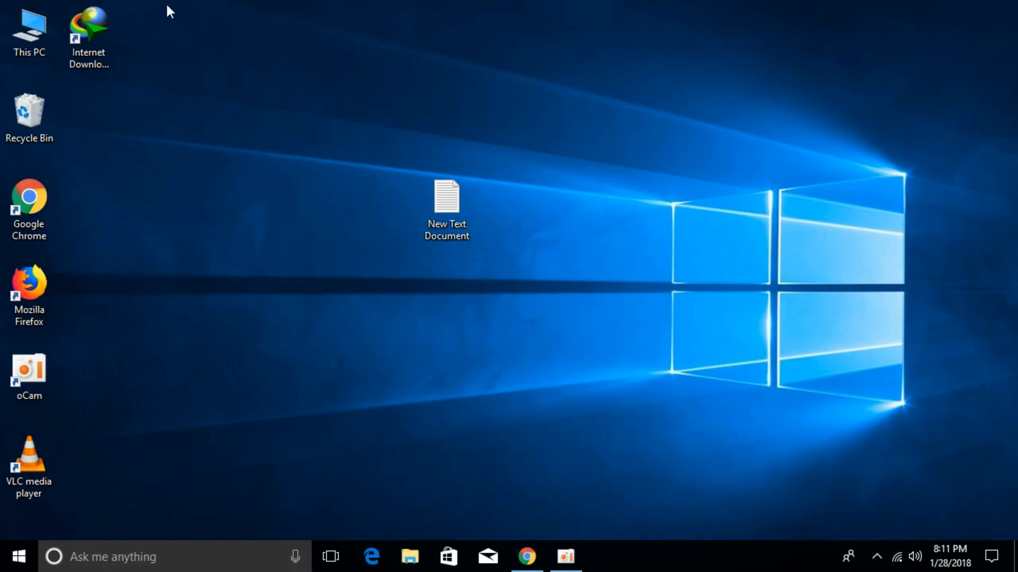
Launch Internet Download Manager from the desktop shortcut and show its Downloads menu.
{"action": "left_click", "coordinate": [89, 33]}
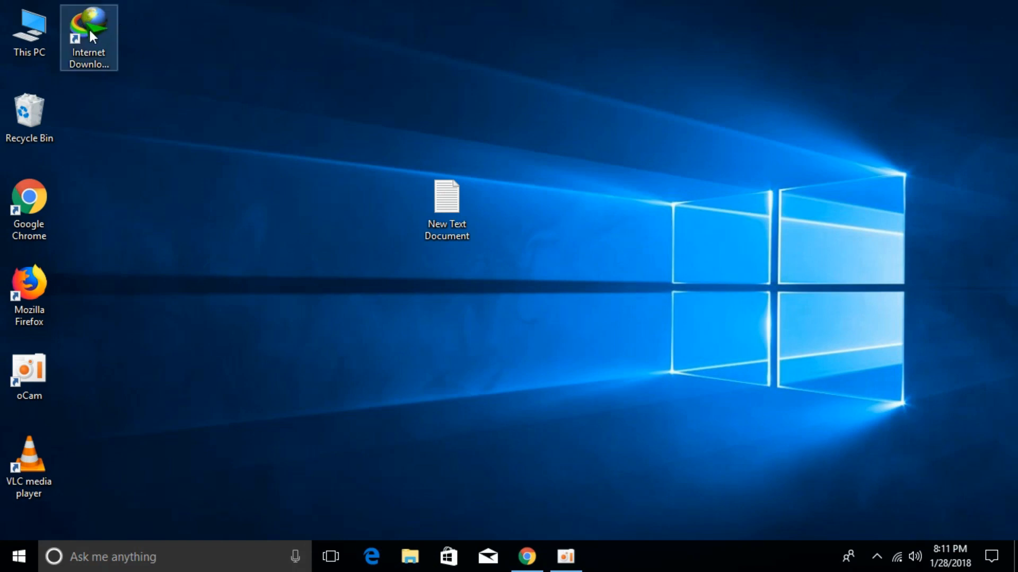
{"action": "double_click", "coordinate": [88, 33]}
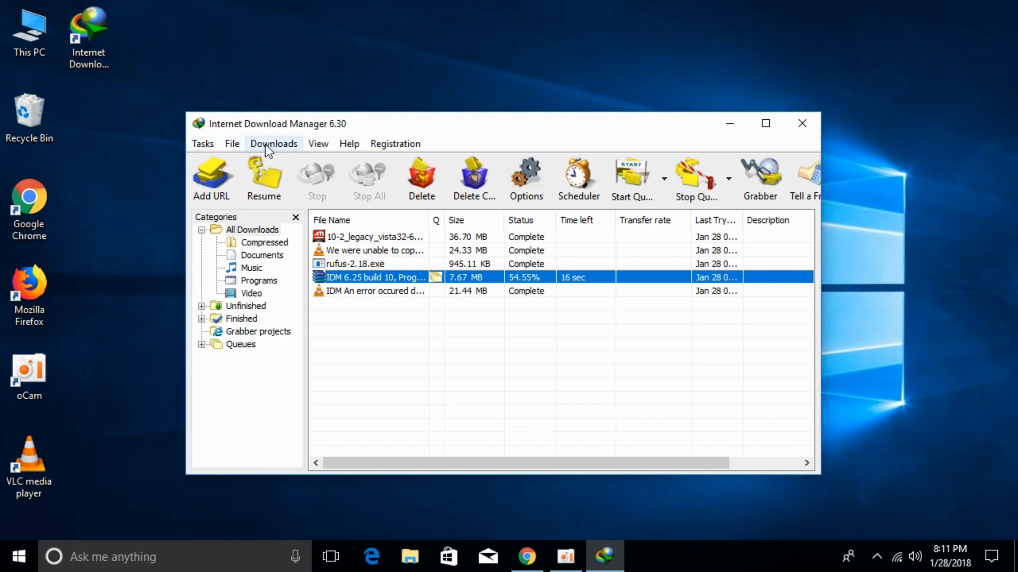
{"action": "left_click", "coordinate": [273, 143]}
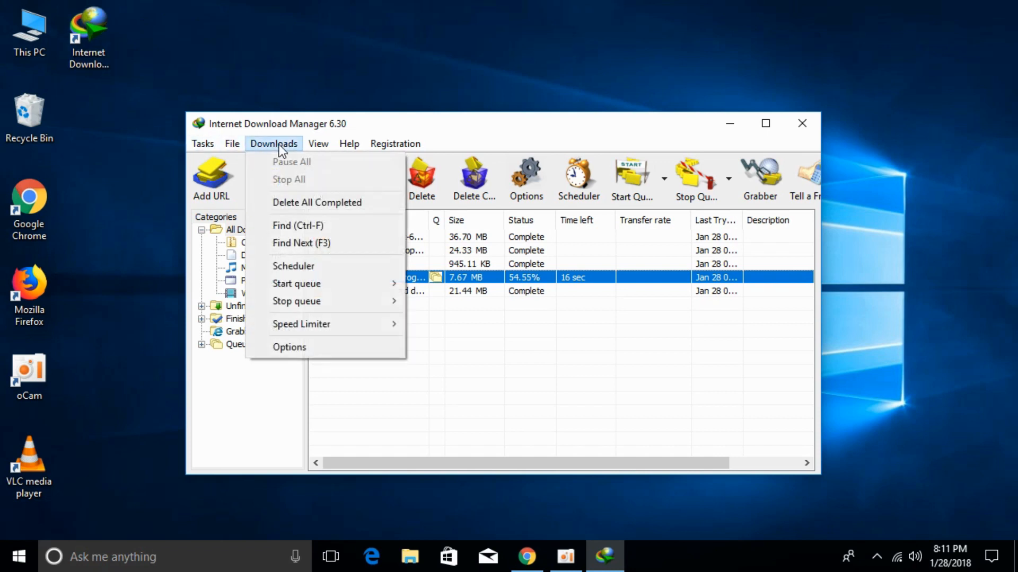
{"action": "mouse_move", "coordinate": [290, 348]}
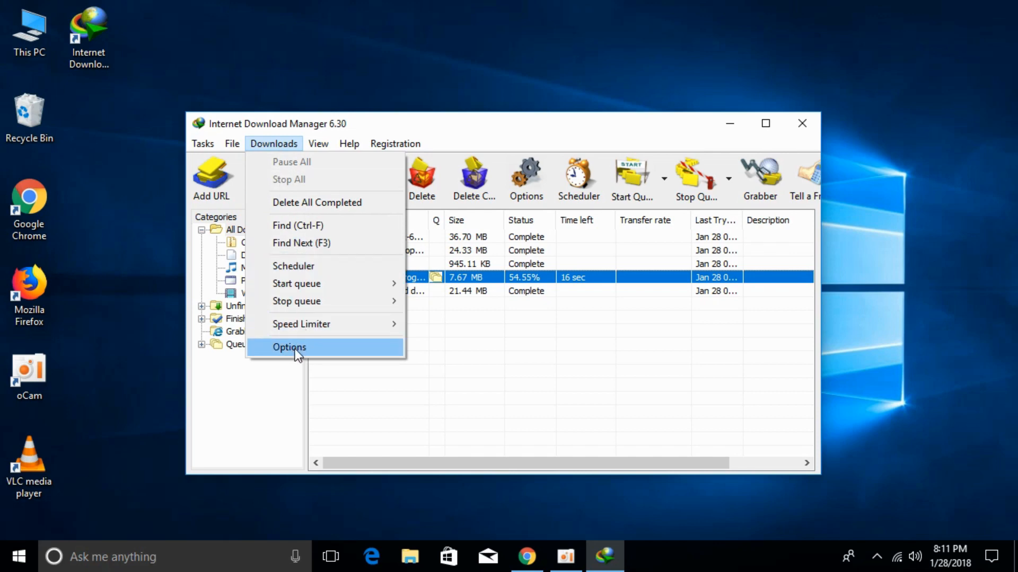
In Options, set Proxy / Socks to 'Use system settings' and confirm with OK.
{"action": "left_click", "coordinate": [288, 348]}
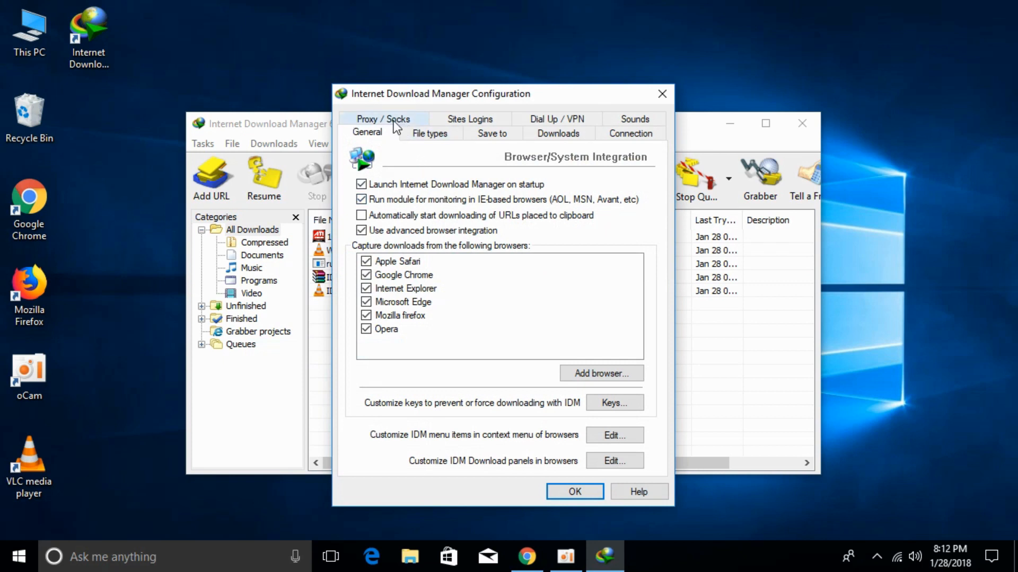
{"action": "left_click", "coordinate": [383, 119]}
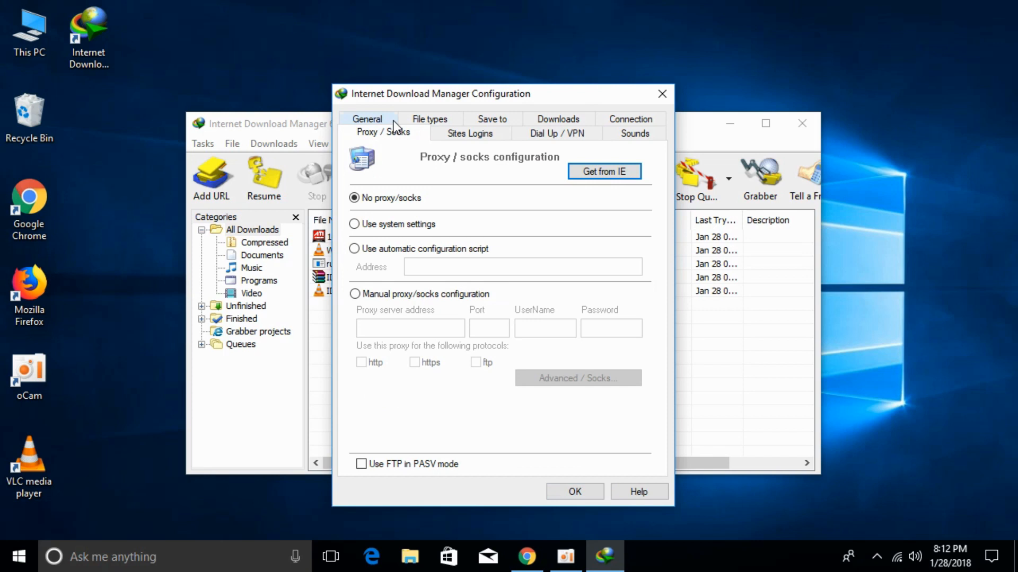
{"action": "left_click", "coordinate": [354, 198]}
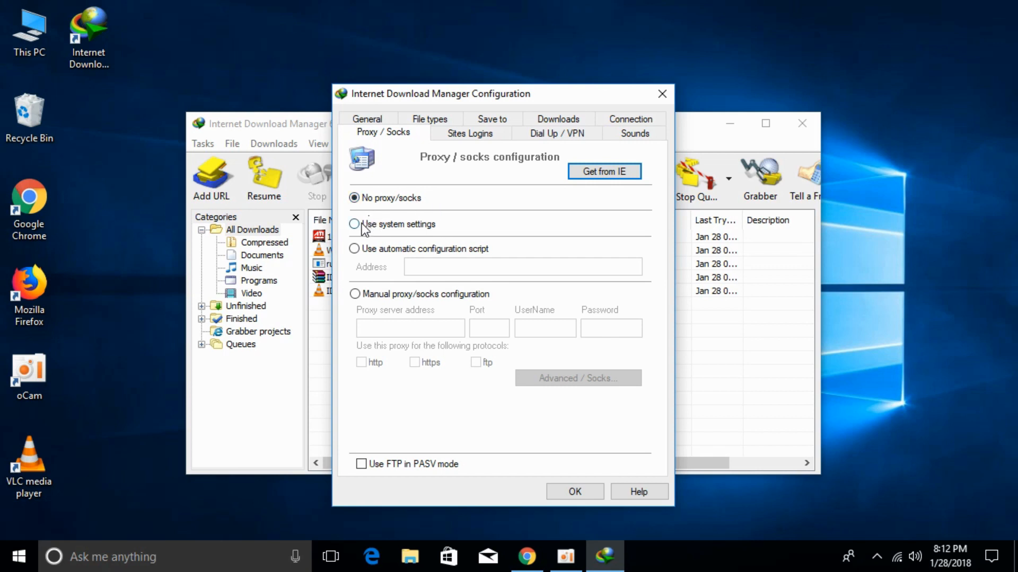
{"action": "left_click", "coordinate": [354, 224]}
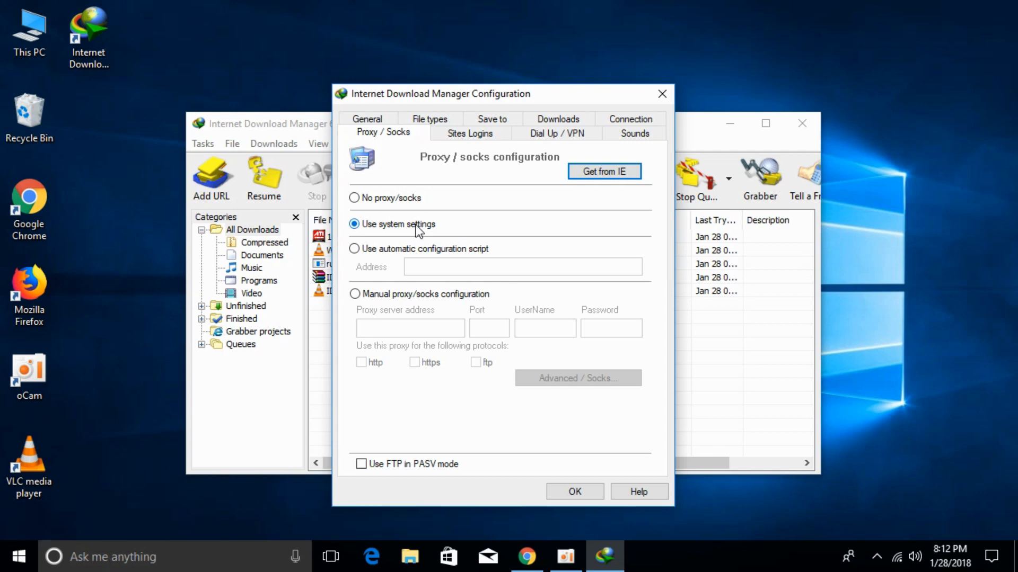
{"action": "left_click", "coordinate": [574, 491]}
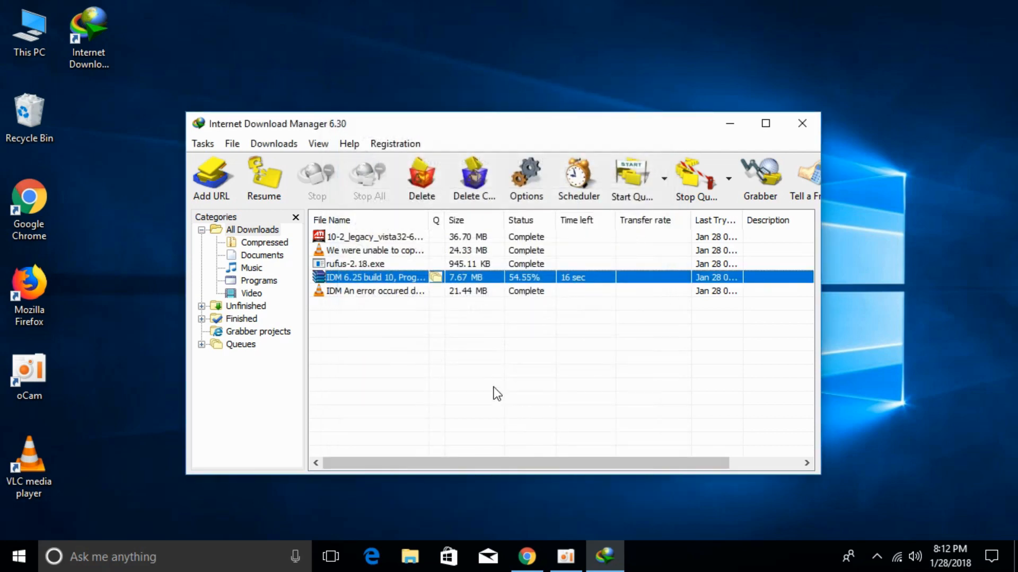
Close the IDM window and launch Google Chrome to the MediaFire archive page.
{"action": "left_click", "coordinate": [802, 123]}
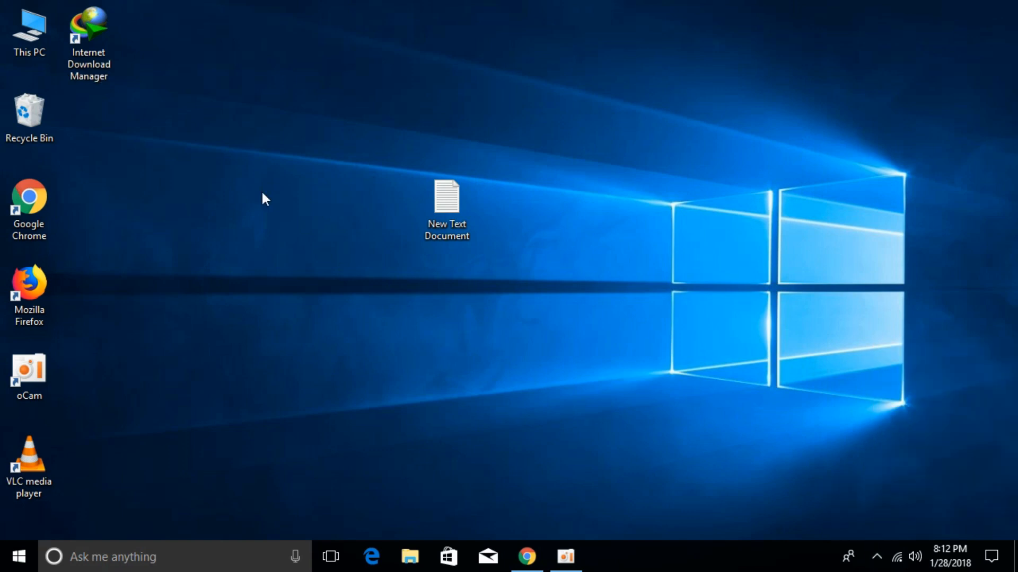
{"action": "double_click", "coordinate": [88, 33]}
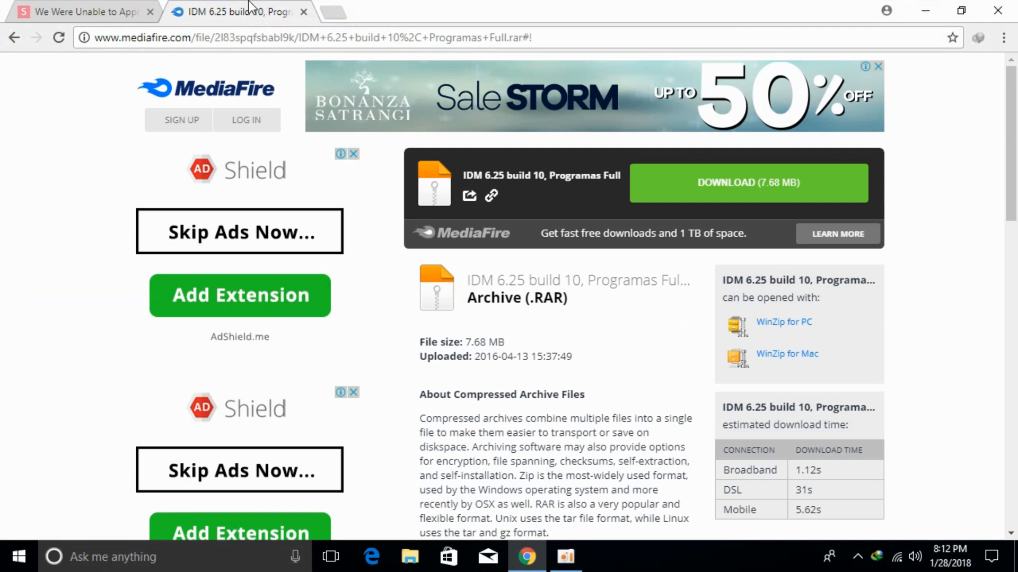
{"action": "mouse_move", "coordinate": [721, 182]}
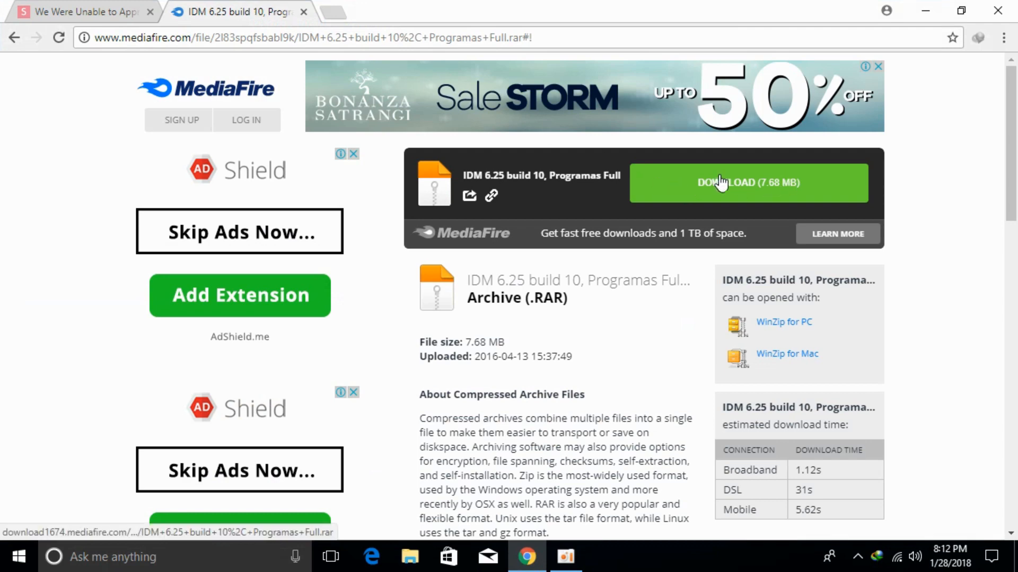
Download the 7.68 MB IDM 6.25 build 10 archive, adding it as a numbered duplicate (_2.rar).
{"action": "left_click", "coordinate": [747, 182]}
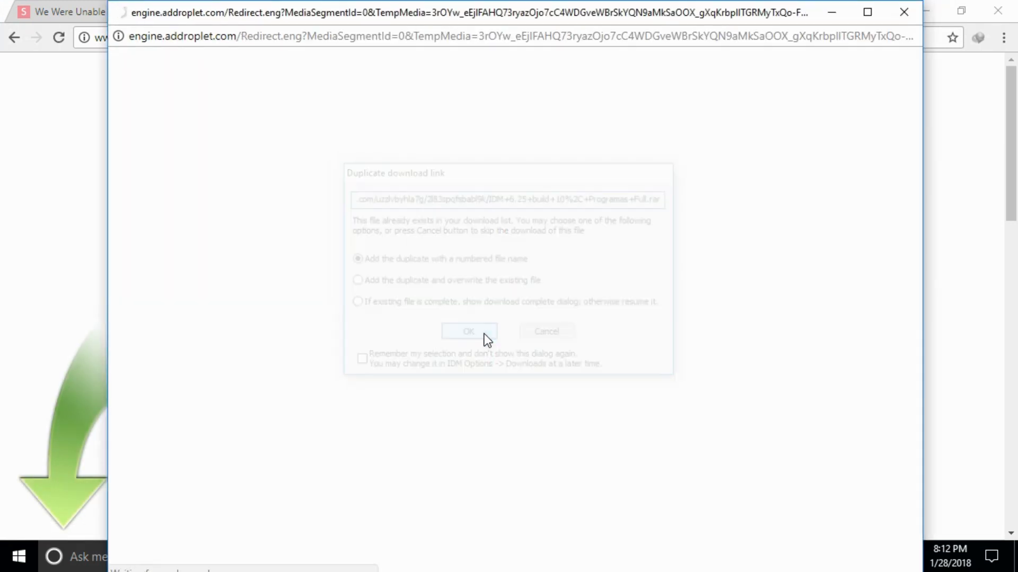
{"action": "left_click", "coordinate": [468, 332]}
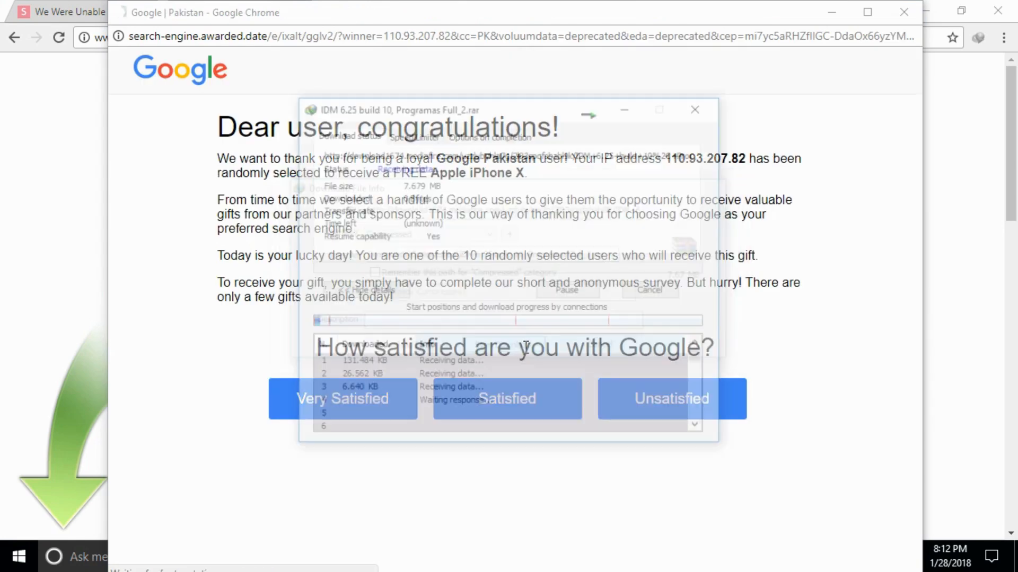